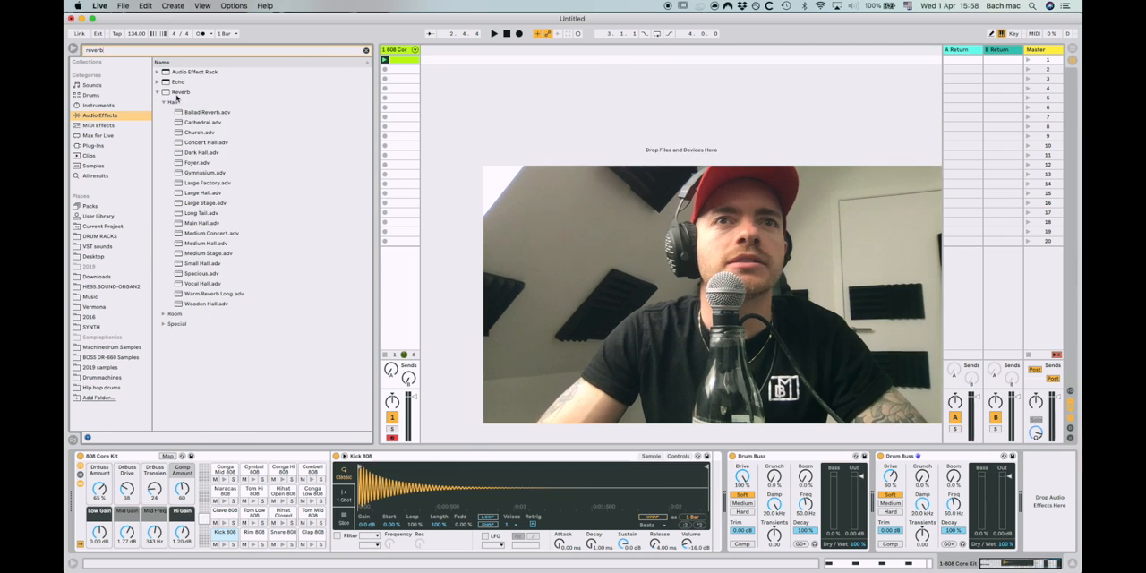
# Load a Ballad Reverb preset onto the drum track after Bit Reduction
pyautogui.doubleClick(207, 111)
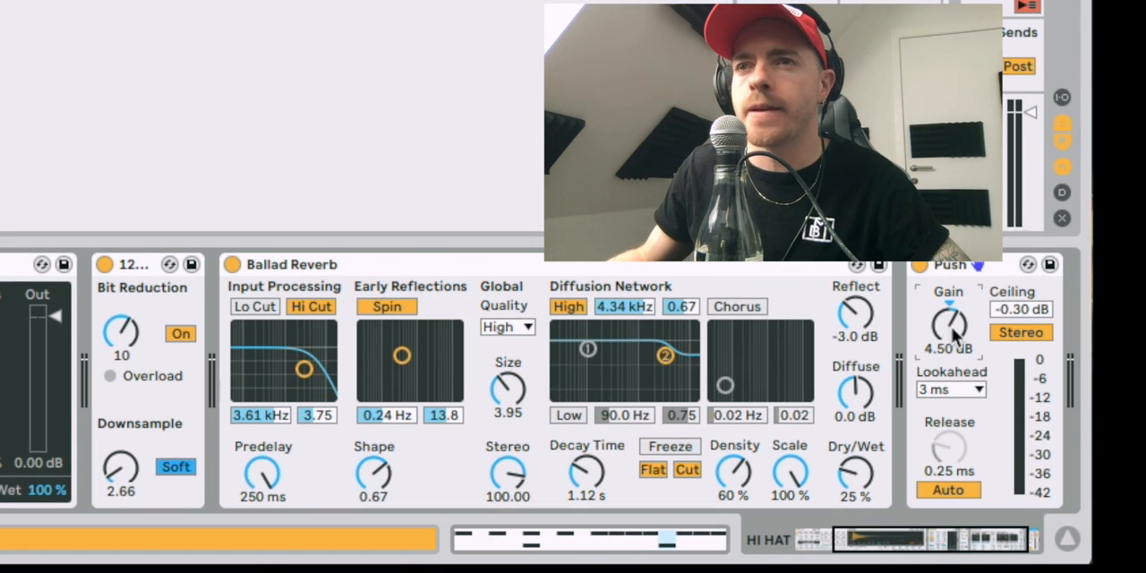
# Fine-tune a dial on one of the hi-hat effect devices
pyautogui.moveTo(947, 322); pyautogui.dragTo(947, 296)
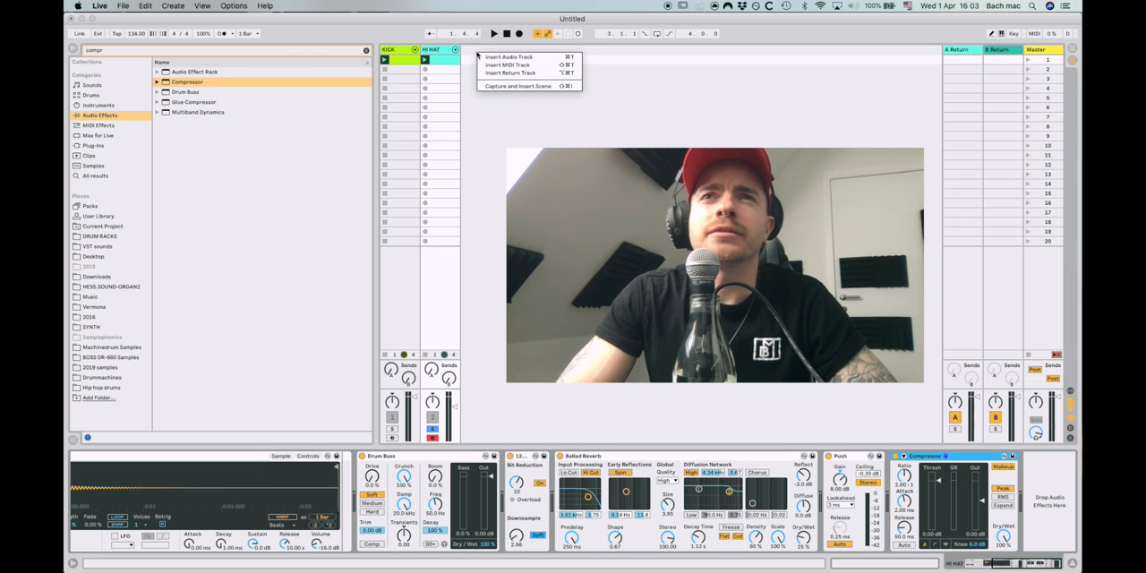
pyautogui.moveTo(505, 64)
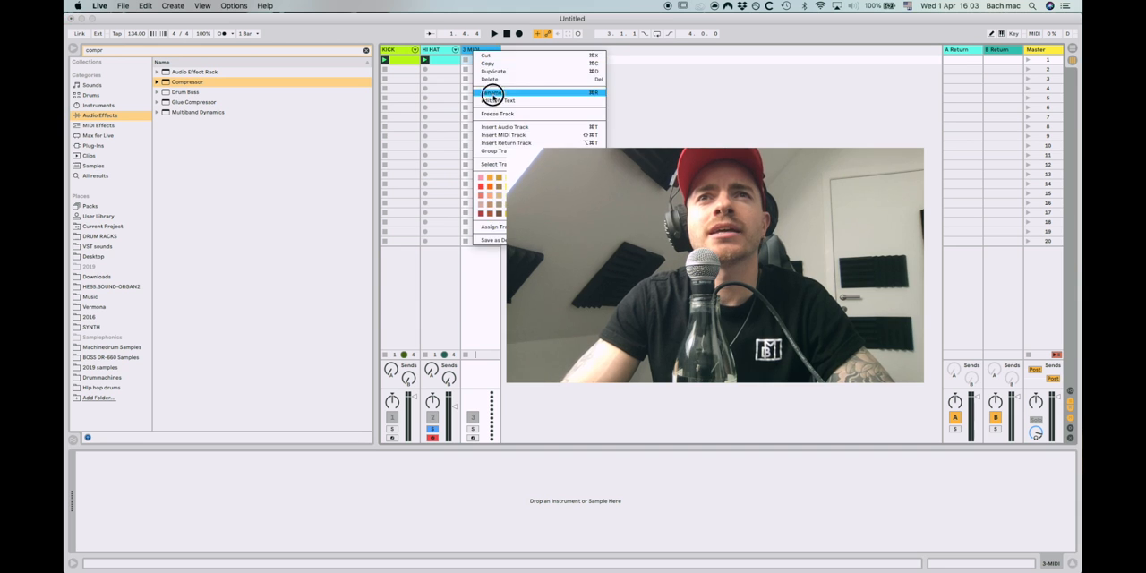
# Colour the newly inserted MIDI track purple
pyautogui.click(494, 93)
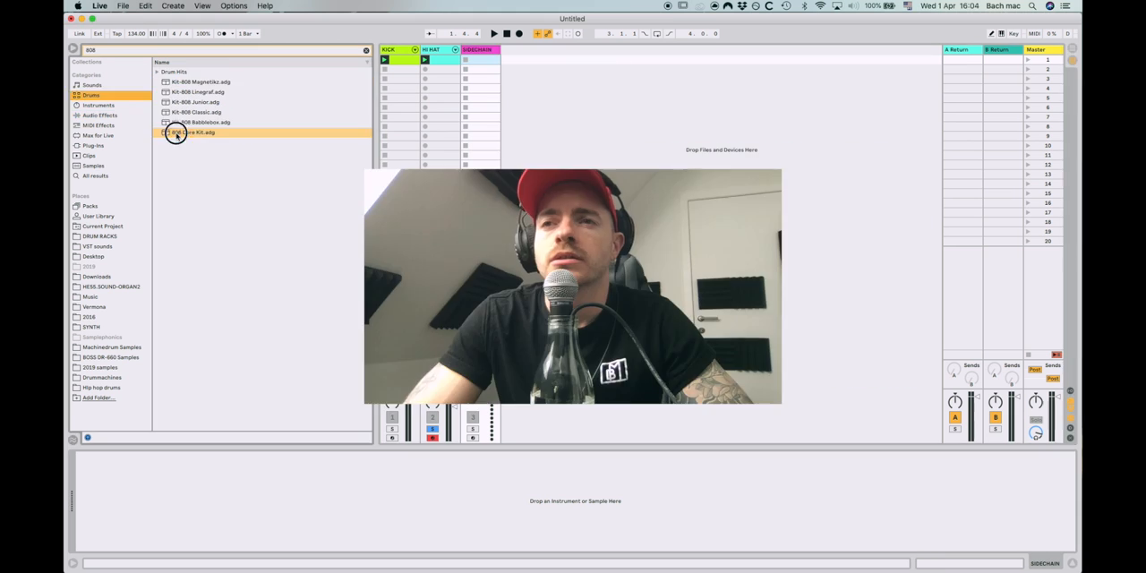
# Load a drum kit preset from the Drums browser onto the purple MIDI track
pyautogui.doubleClick(179, 132)
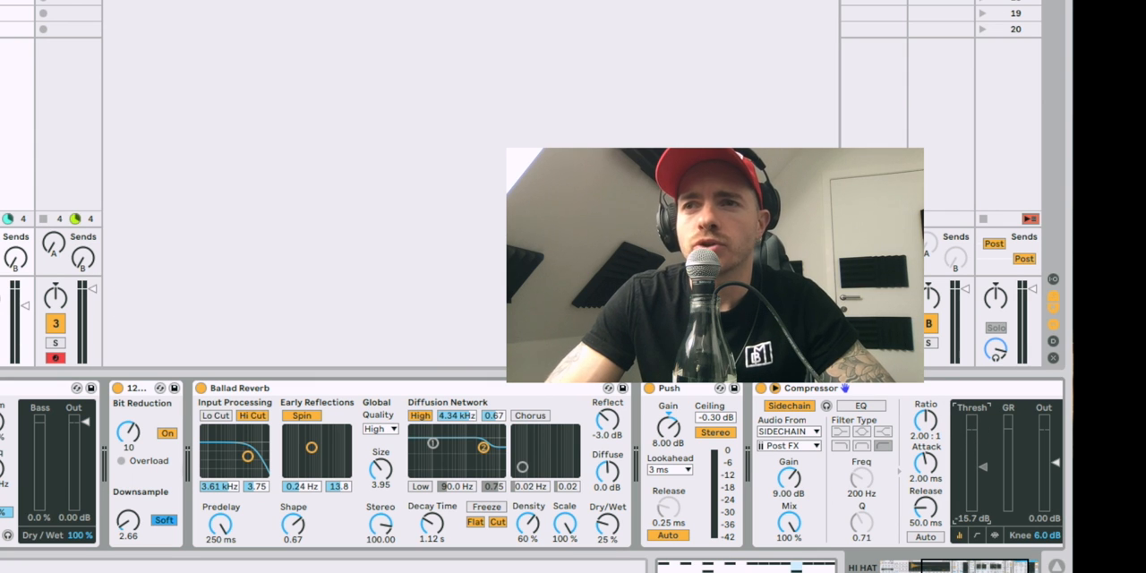
pyautogui.moveTo(946, 480)
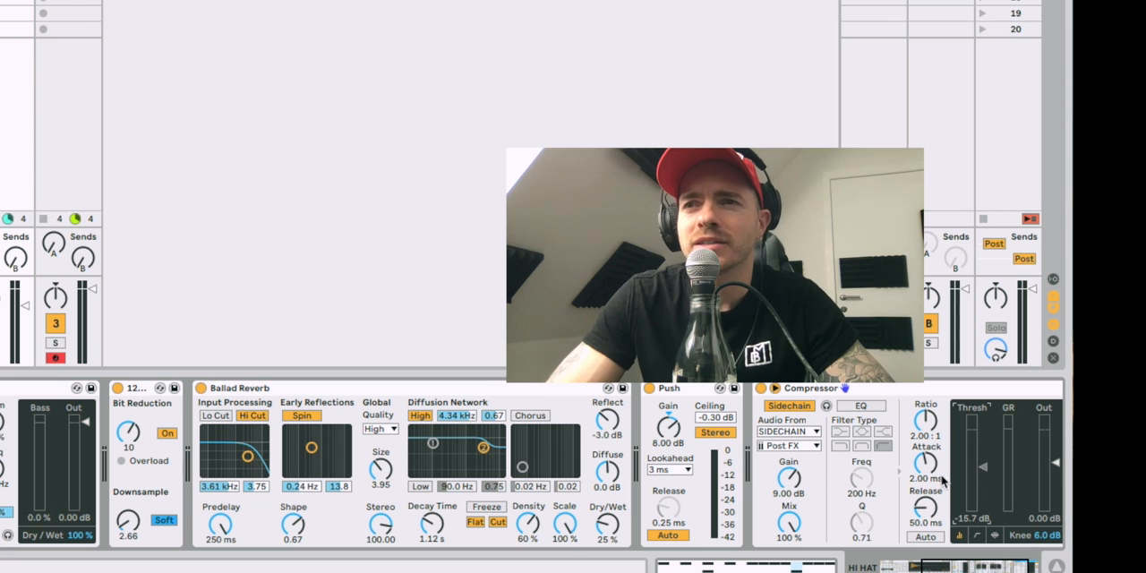